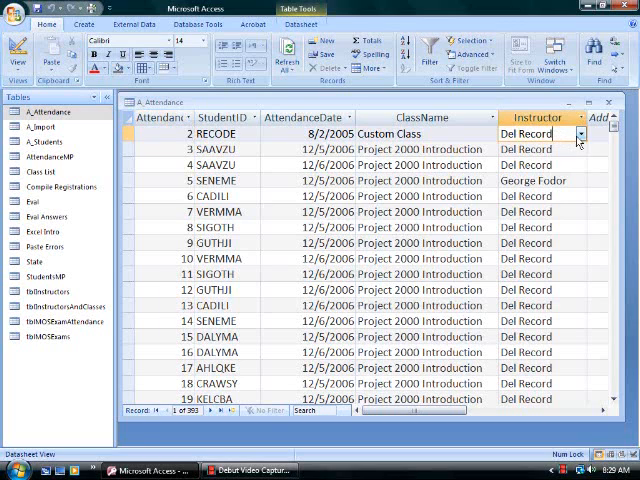
# Step: Compare the Instructor and ClassName columns, then inspect Instructor's tblInstructors combo-box lookup in Design view
pyautogui.click(578, 133)
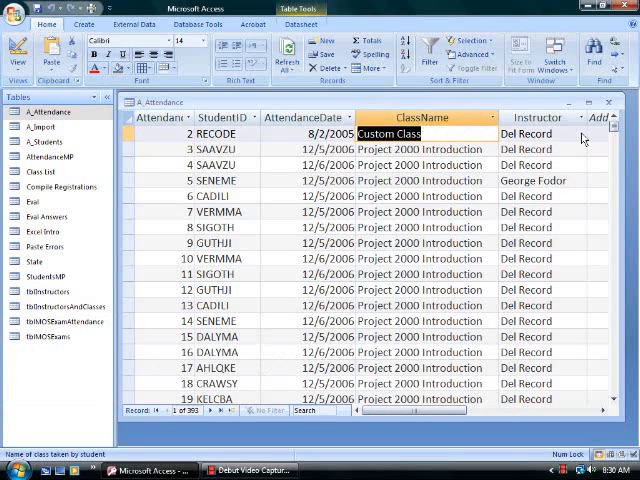
pyautogui.click(525, 133)
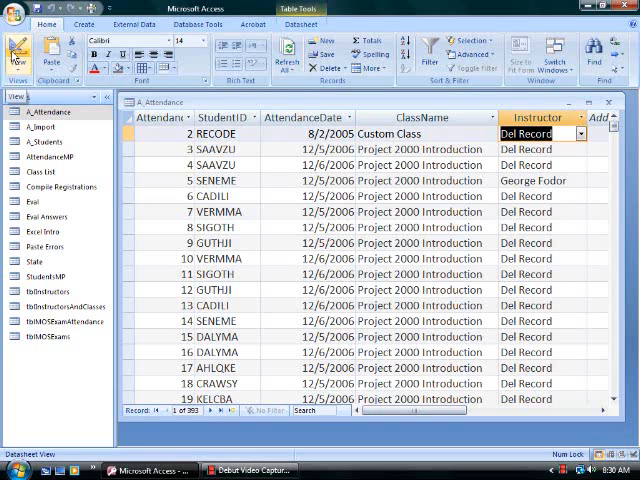
pyautogui.click(18, 52)
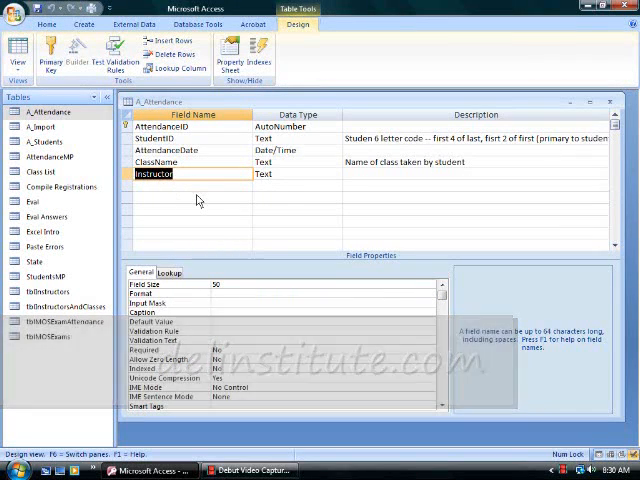
pyautogui.moveTo(362, 265)
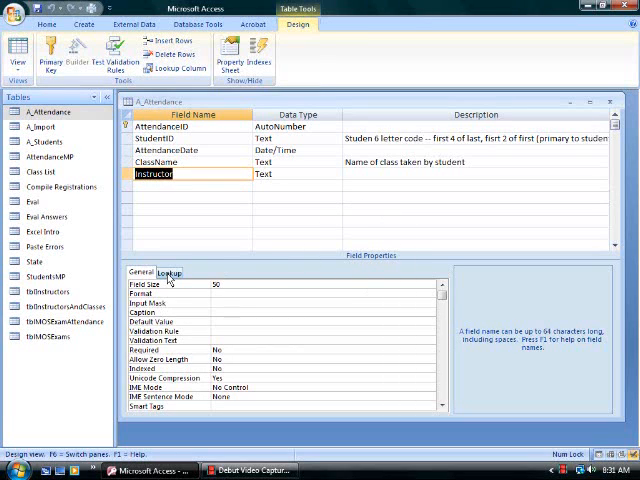
pyautogui.click(170, 272)
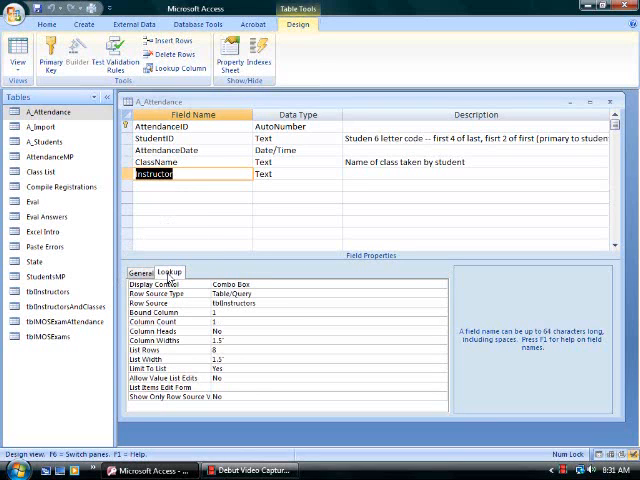
pyautogui.moveTo(270, 291)
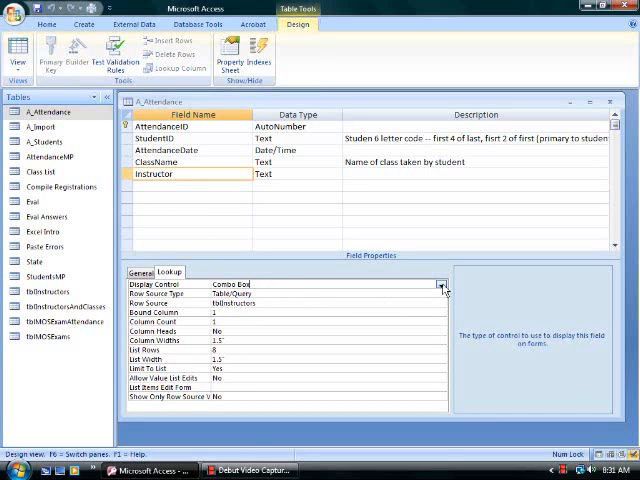
pyautogui.click(443, 282)
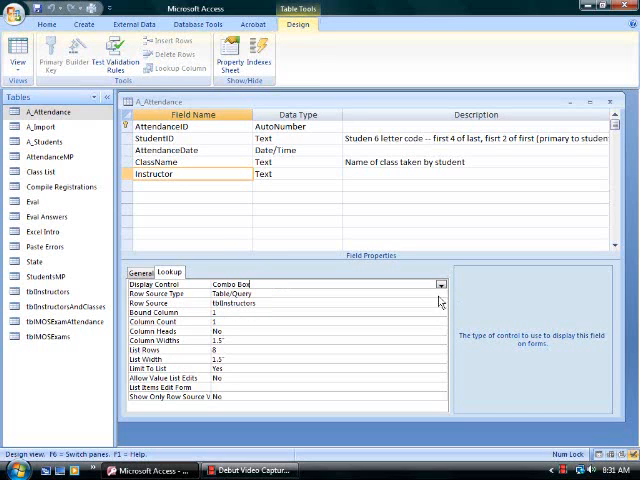
pyautogui.moveTo(280, 303)
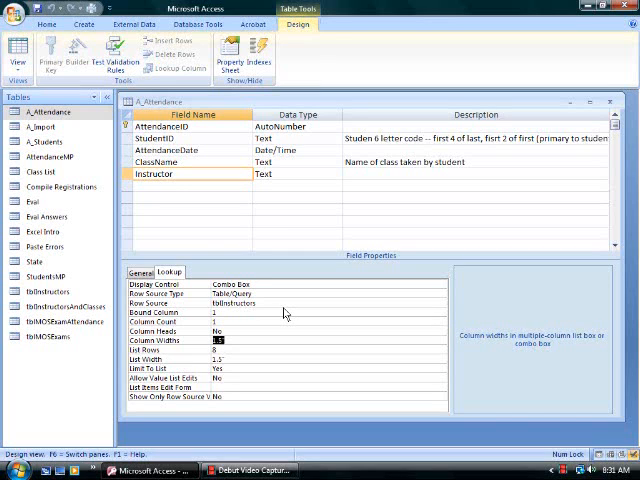
pyautogui.click(200, 350)
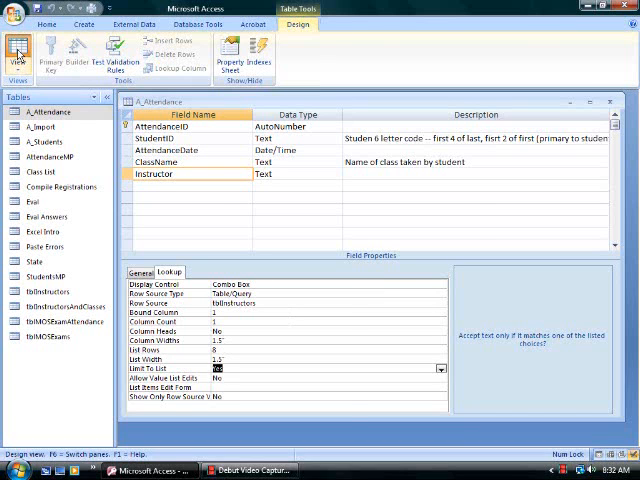
# Step: Close the A_Attendance design and preview the Class List (Names) query datasheet
pyautogui.click(18, 50)
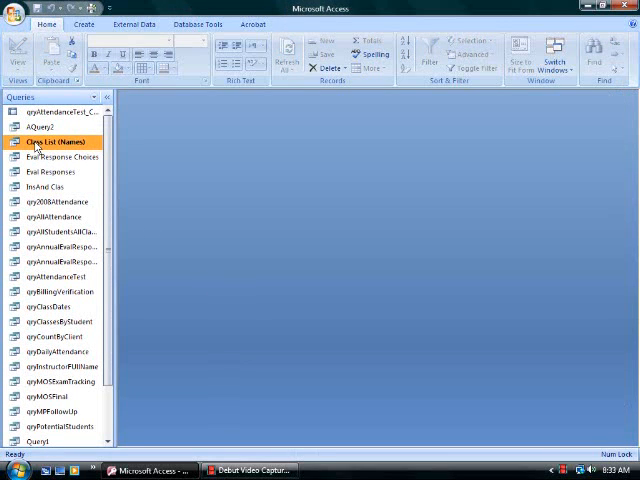
pyautogui.doubleClick(54, 142)
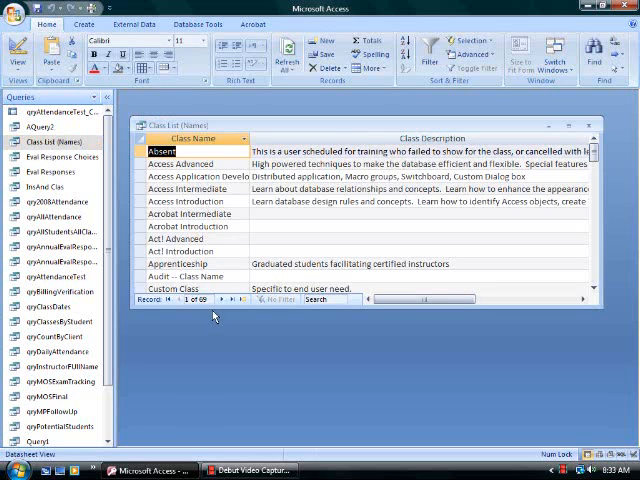
pyautogui.moveTo(380, 244)
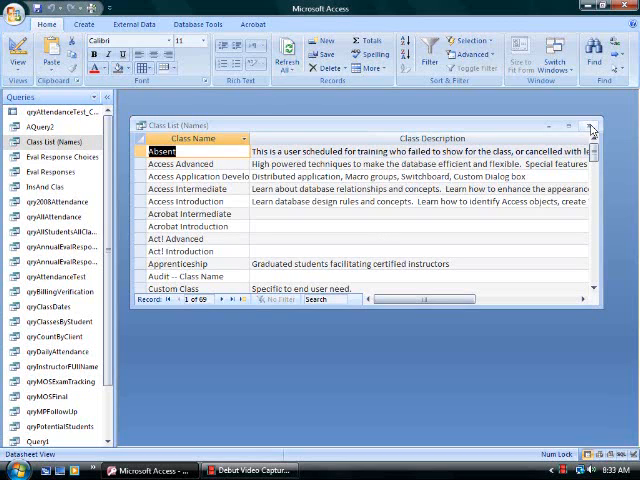
pyautogui.click(592, 130)
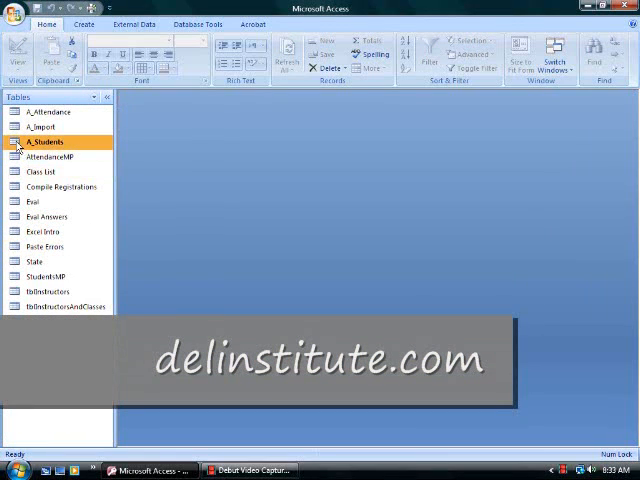
# Step: Make ClassName a combo box sourced from Class List (Names) with 1.5 list width
pyautogui.doubleClick(52, 112)
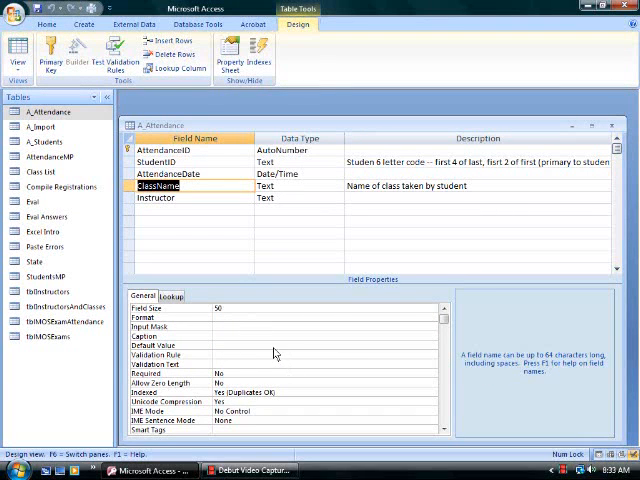
pyautogui.click(171, 295)
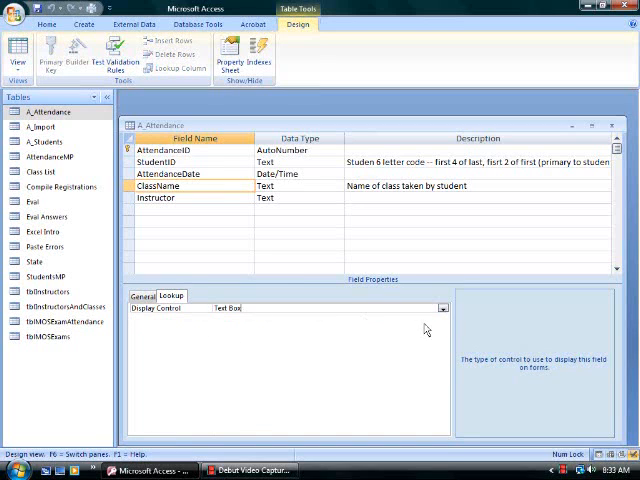
pyautogui.click(441, 308)
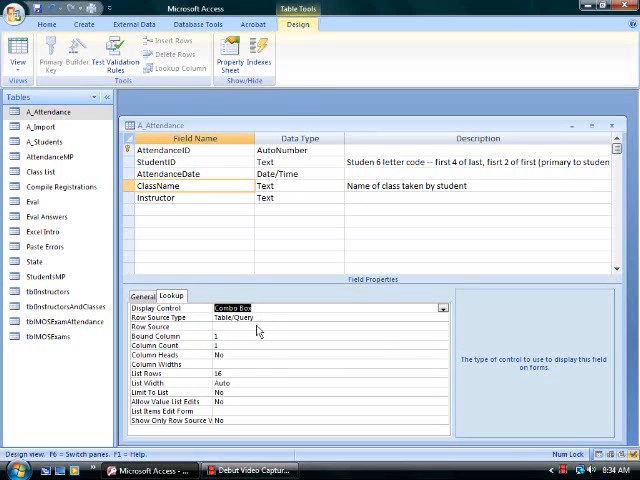
pyautogui.click(440, 325)
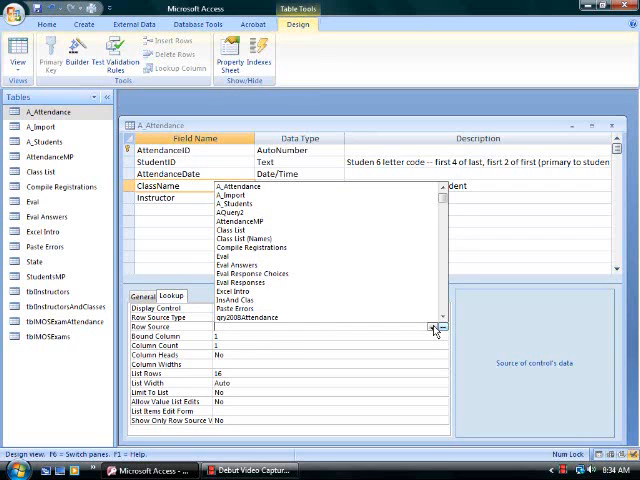
pyautogui.click(437, 328)
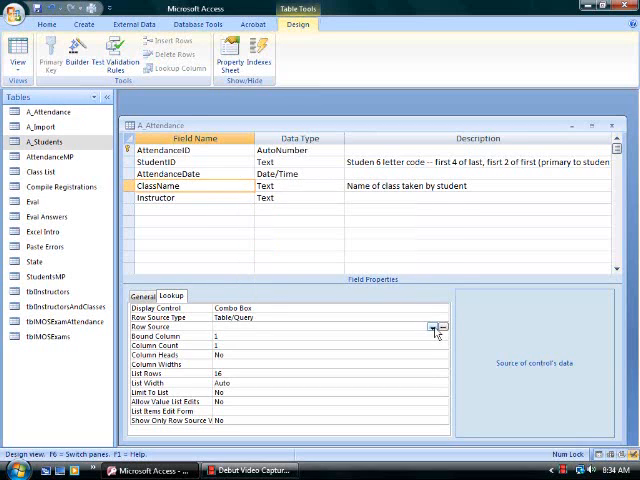
pyautogui.click(435, 324)
pyautogui.write('8')
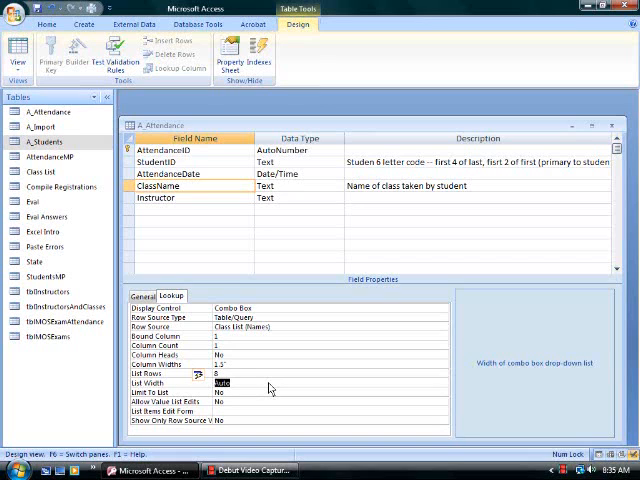
pyautogui.write('1.5')
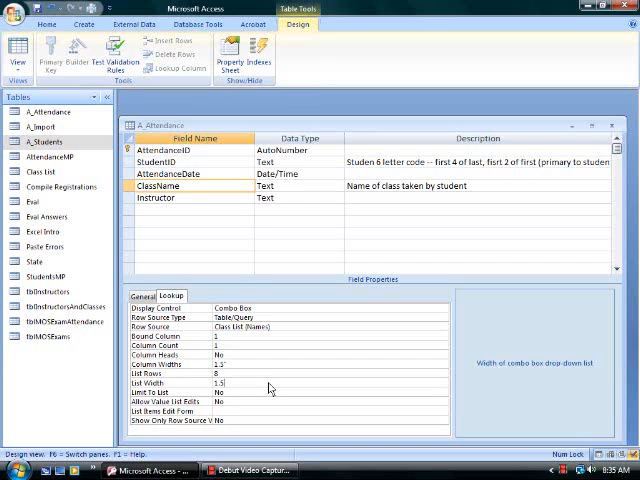
pyautogui.click(230, 392)
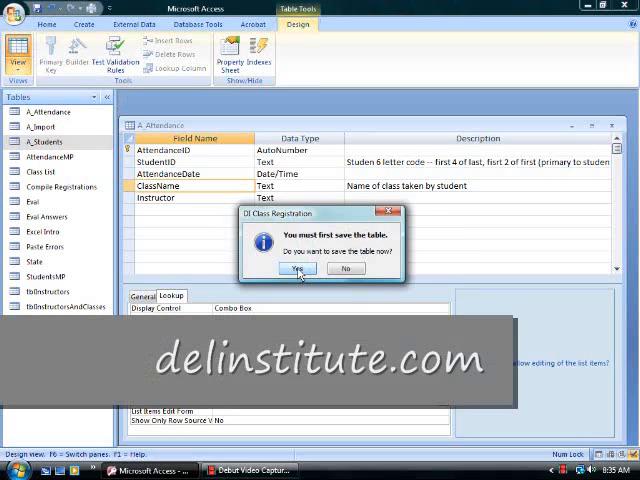
# Step: Save the A_Attendance table changes
pyautogui.click(296, 268)
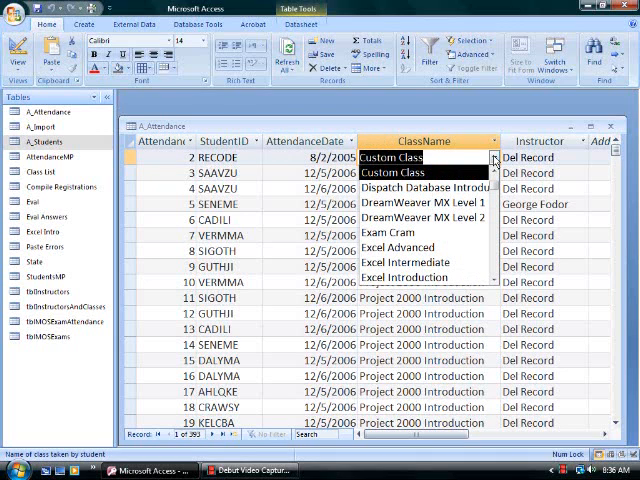
pyautogui.moveTo(490, 278)
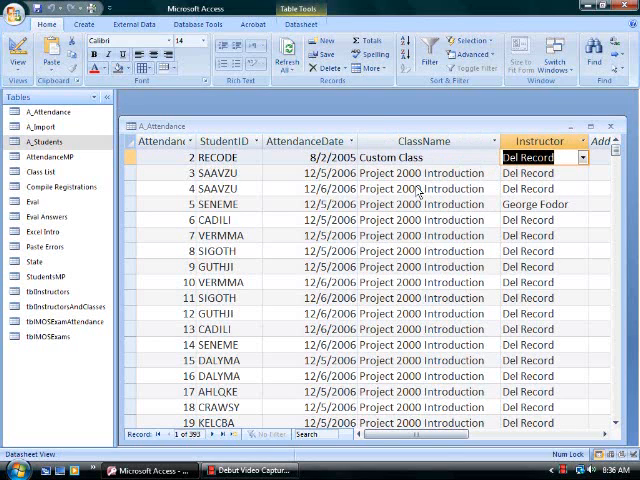
pyautogui.moveTo(390, 300)
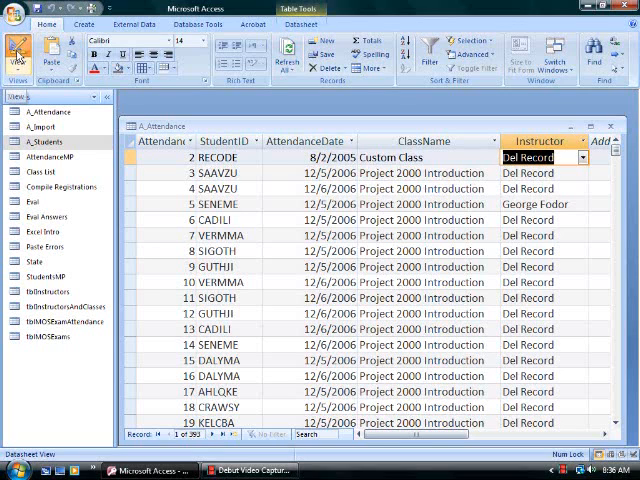
# Step: Review ClassName's lookup in Design view: combo box, bound column 1, column widths, list width
pyautogui.click(18, 45)
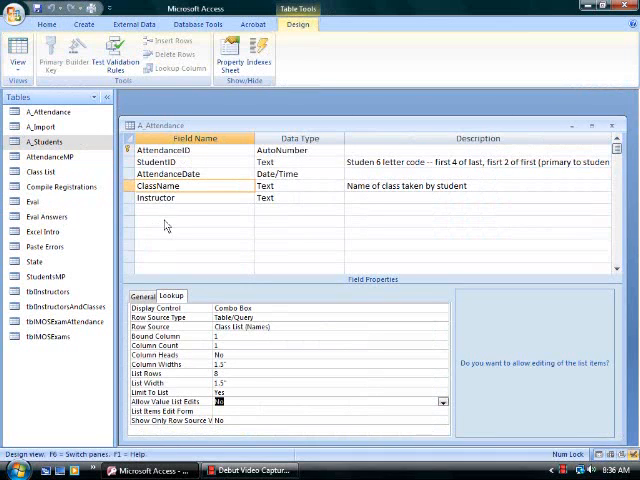
pyautogui.moveTo(183, 197)
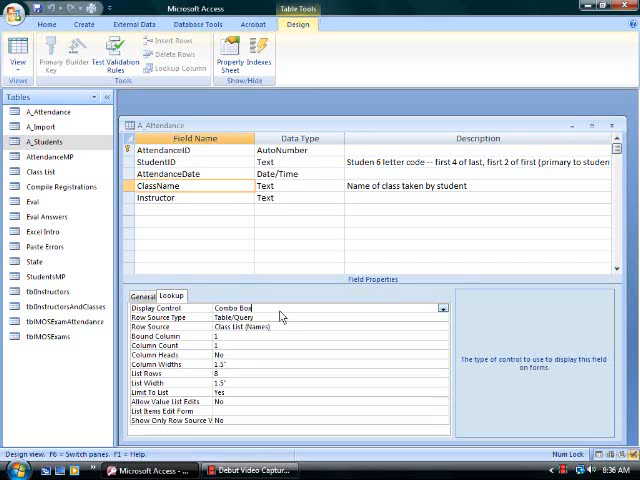
pyautogui.click(443, 307)
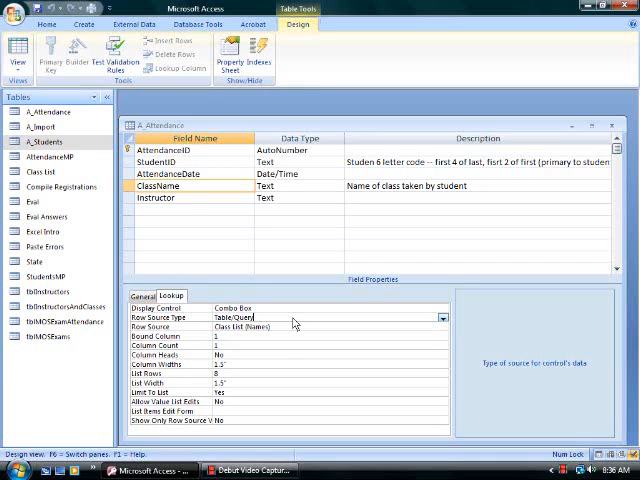
pyautogui.moveTo(356, 377)
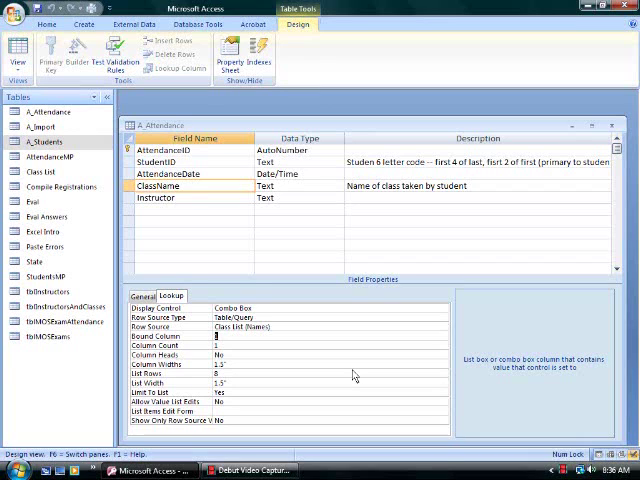
pyautogui.click(210, 338)
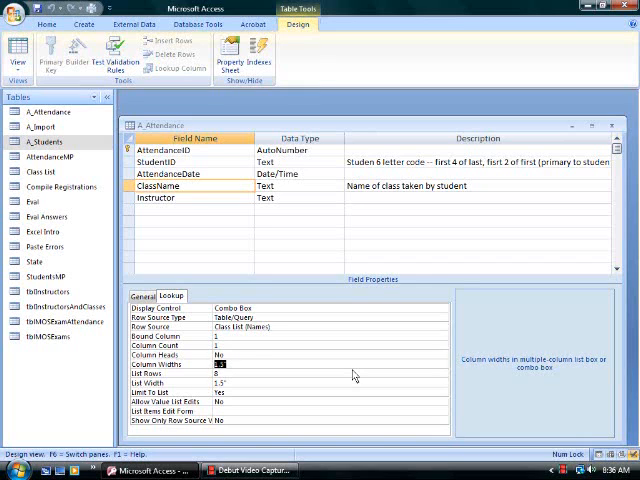
pyautogui.click(215, 369)
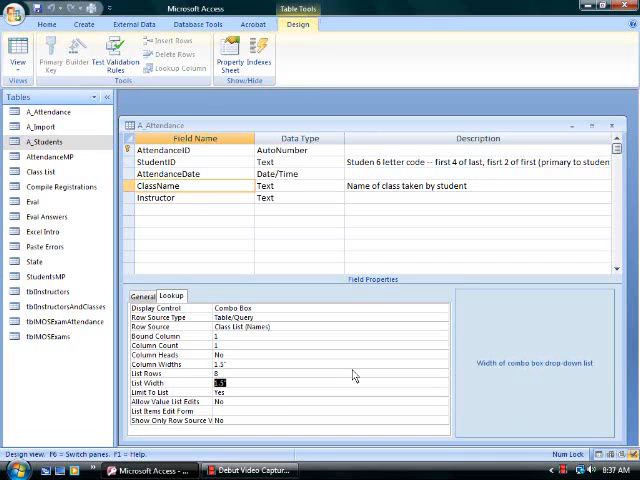
pyautogui.click(210, 392)
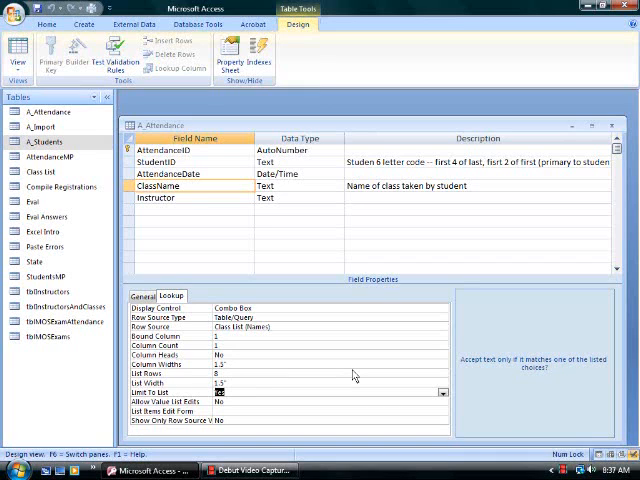